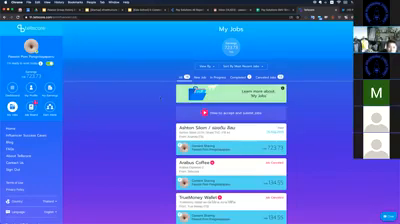
pyautogui.scroll(-3)
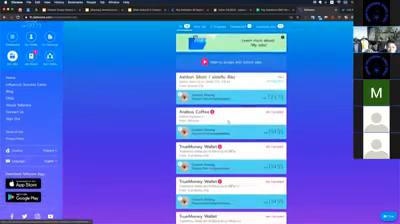
pyautogui.scroll(-3)
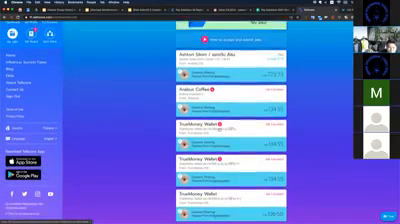
pyautogui.scroll(-3)
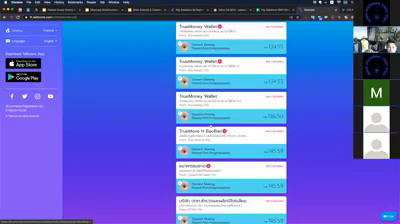
pyautogui.scroll(-3)
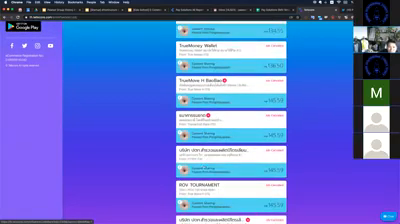
pyautogui.scroll(-3)
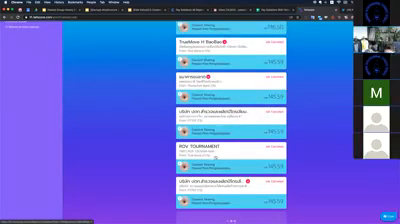
pyautogui.scroll(-3)
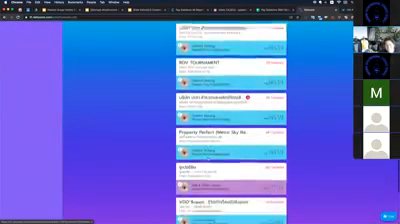
pyautogui.scroll(-3)
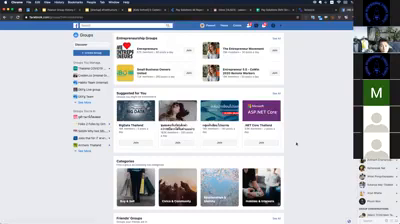
pyautogui.scroll(-3)
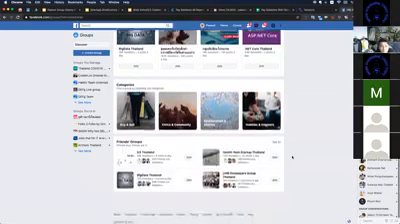
pyautogui.scroll(-3)
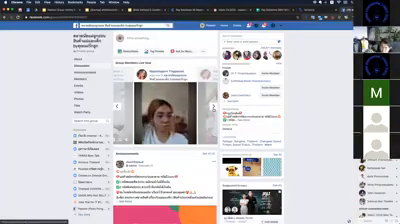
pyautogui.scroll(-3)
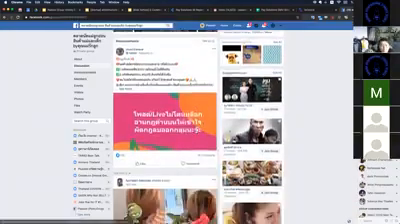
pyautogui.scroll(-3)
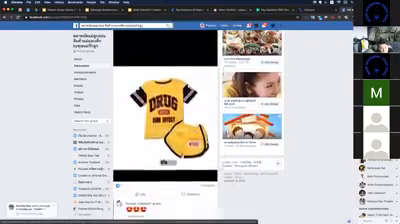
pyautogui.scroll(-3)
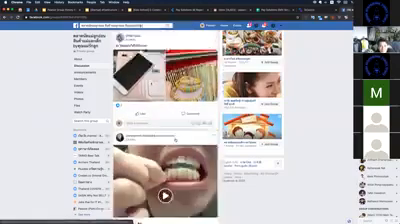
pyautogui.scroll(-3)
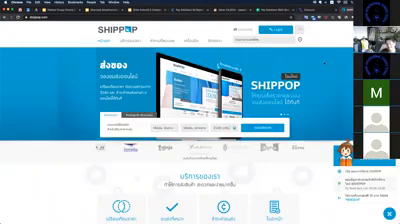
pyautogui.scroll(-3)
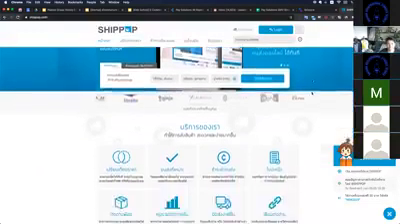